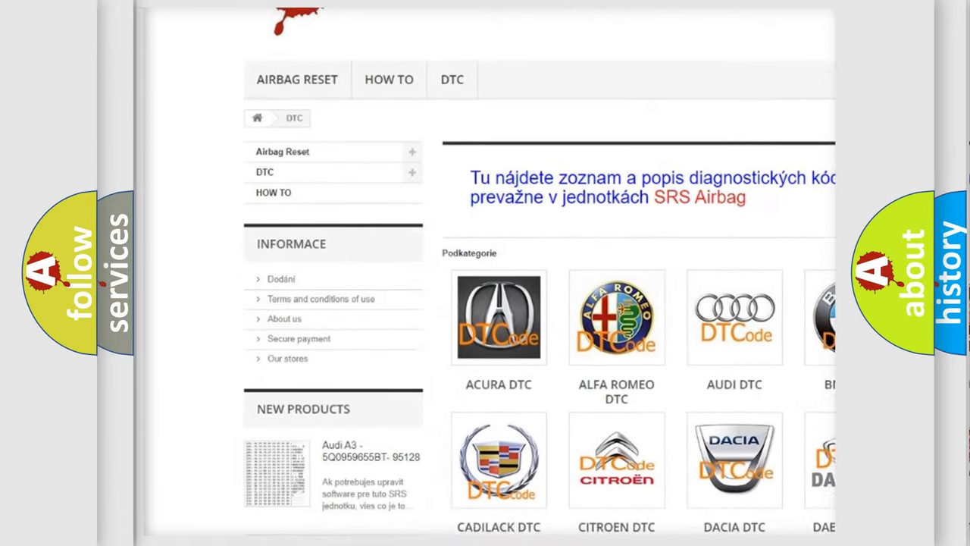
scroll(down, 3)
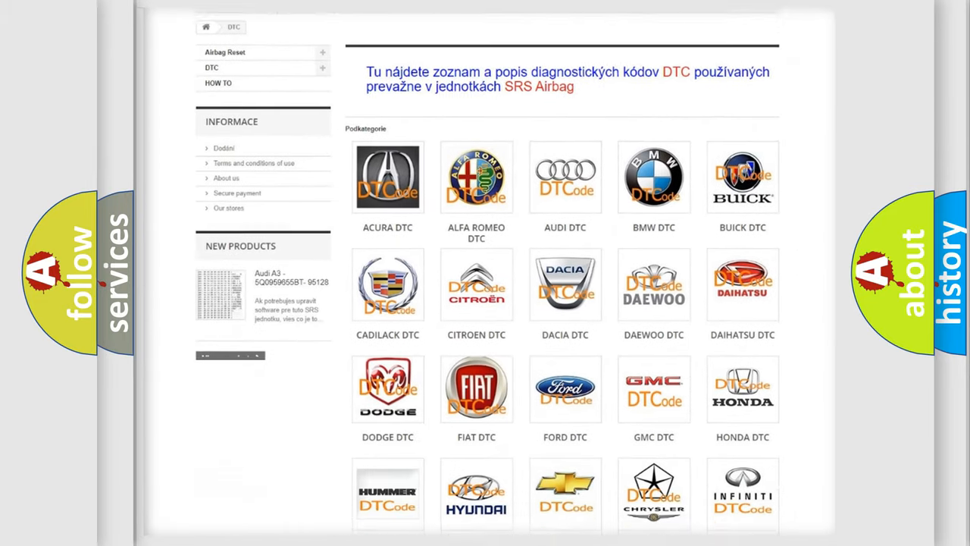
scroll(down, 3)
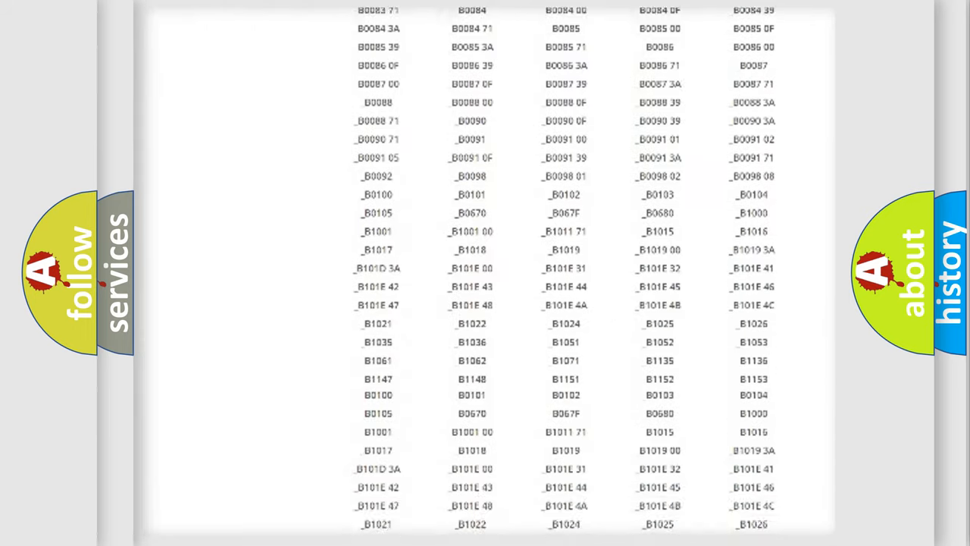
scroll(up, 3)
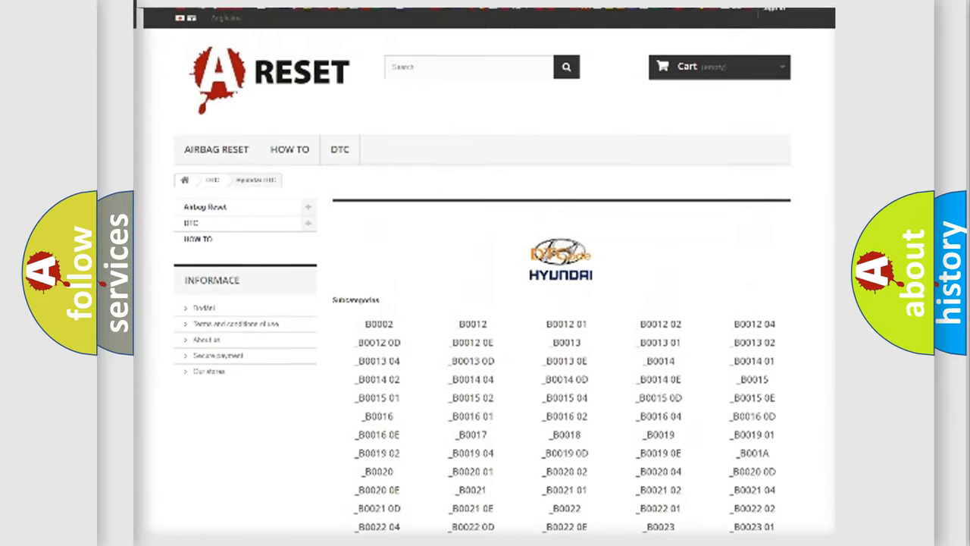